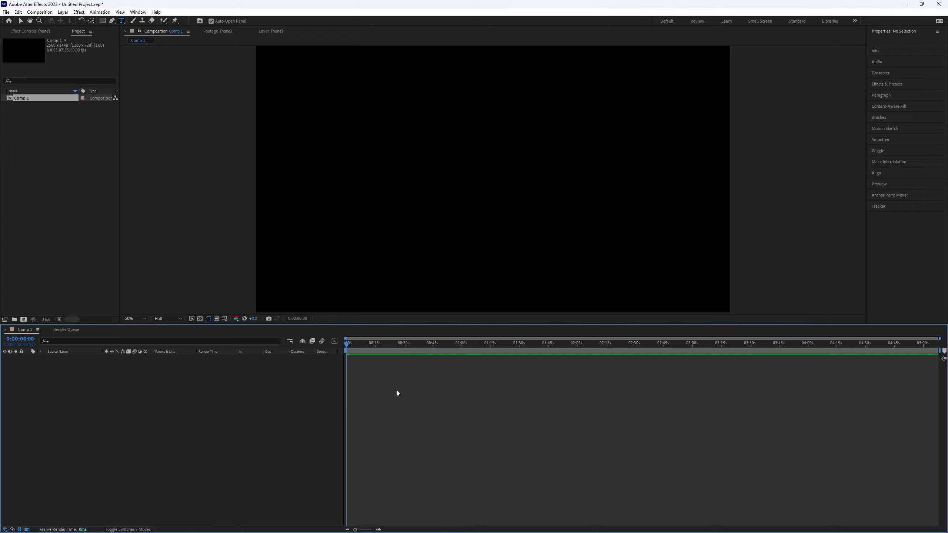
mouse_move(431, 422)
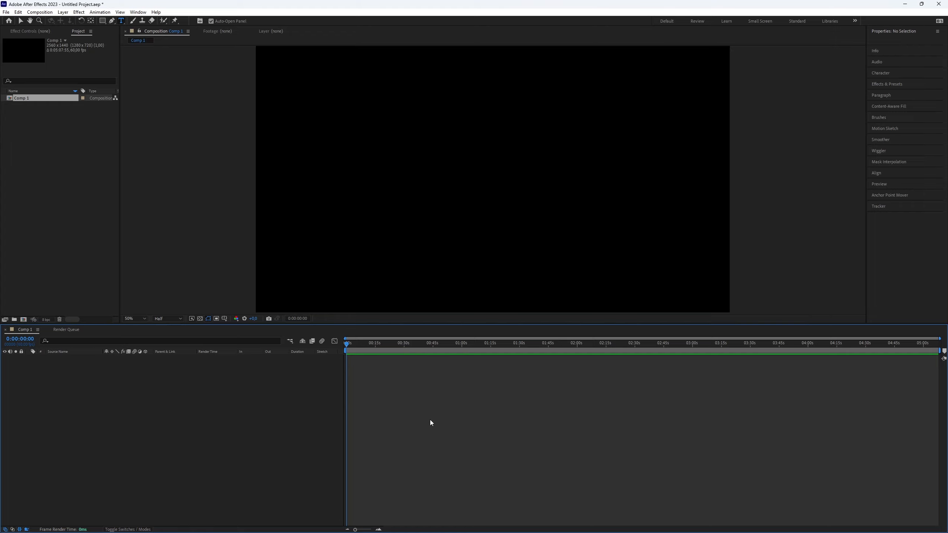
mouse_move(434, 428)
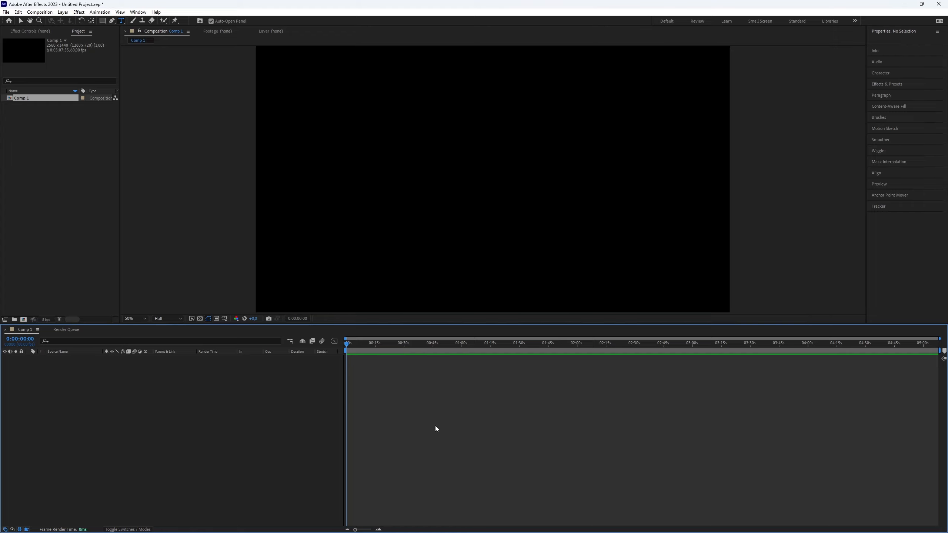
mouse_move(429, 422)
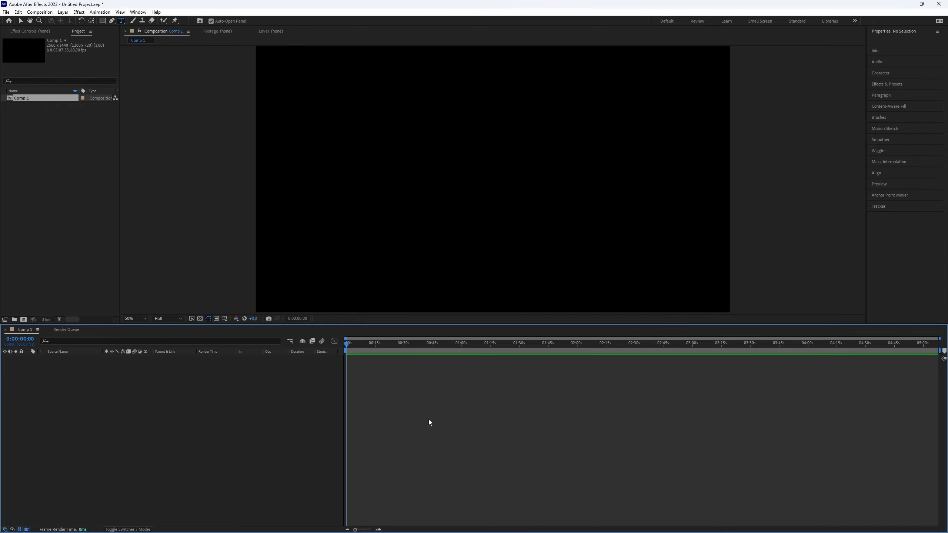
mouse_move(407, 402)
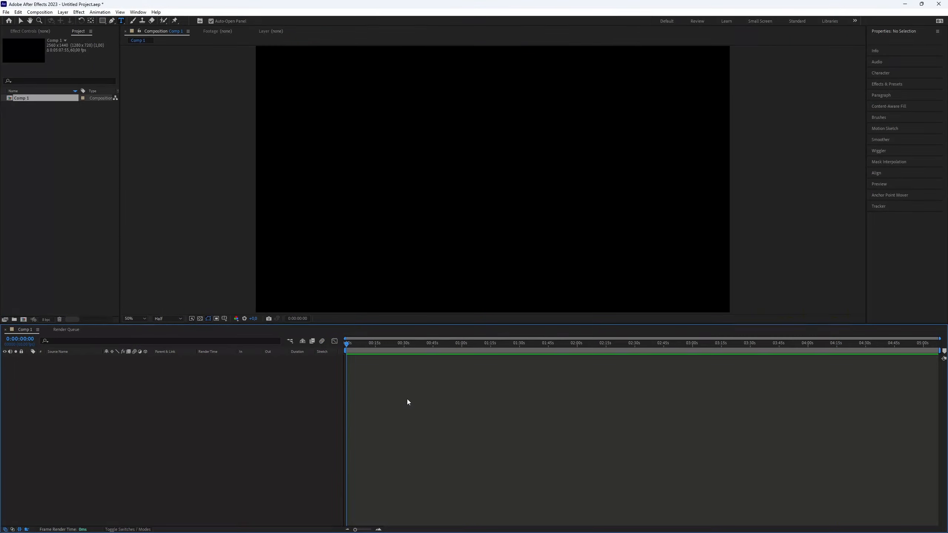
mouse_move(428, 461)
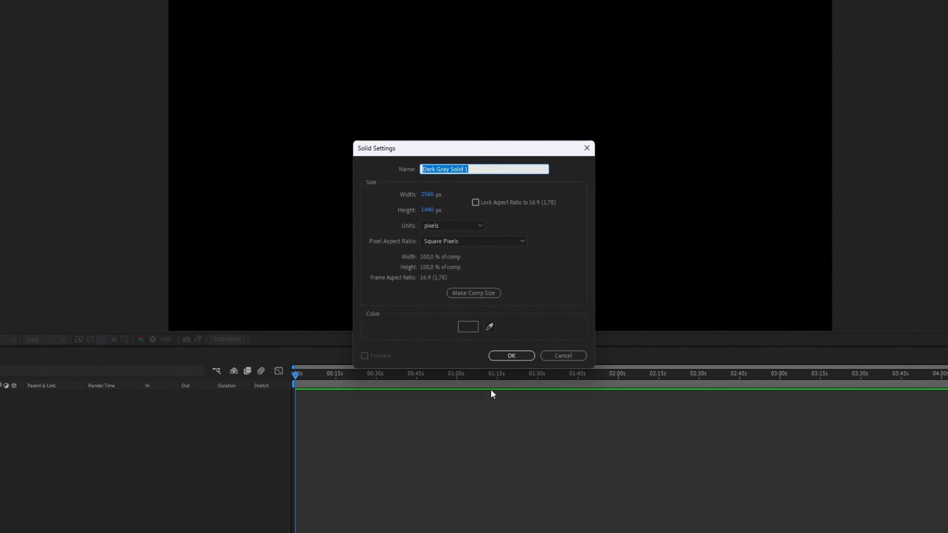
Step: Create a 2560x1440 dark gray solid layer filling the composition
left_click(468, 326)
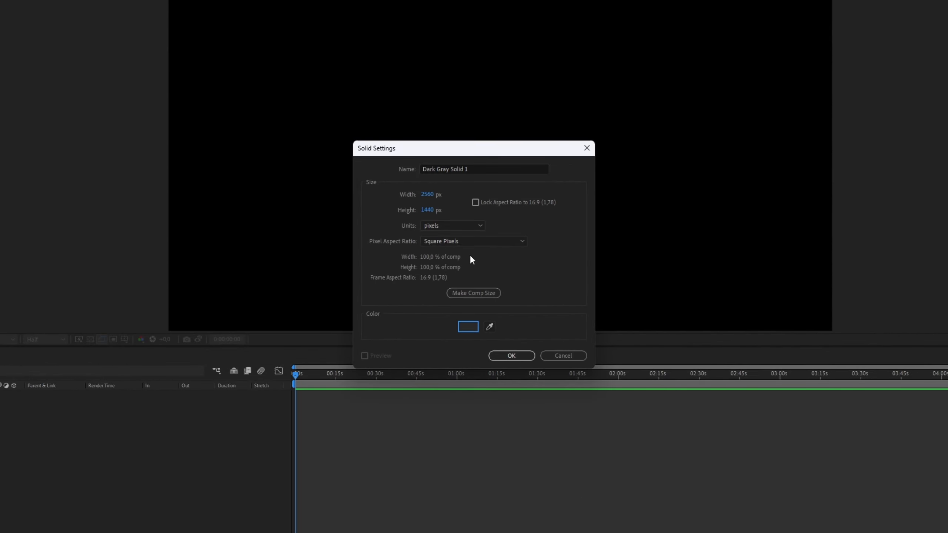
left_click(511, 356)
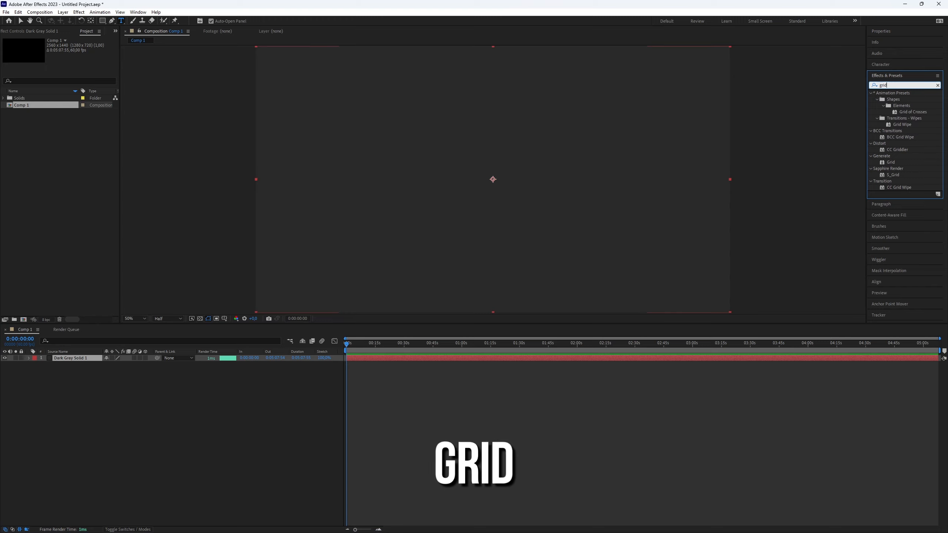
Step: Apply Grid to the solid with Size From Width Slider, Overlay blending and border 3
left_click(891, 162)
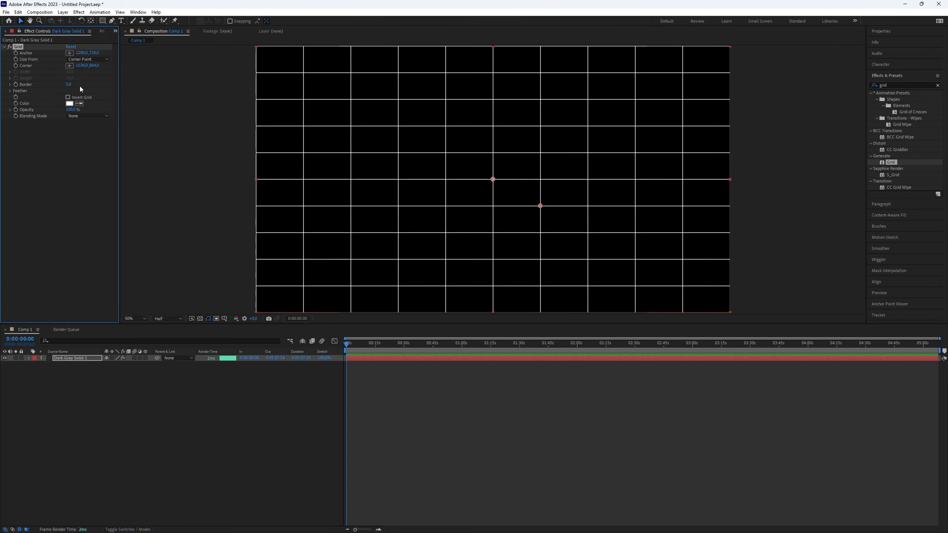
left_click(88, 60)
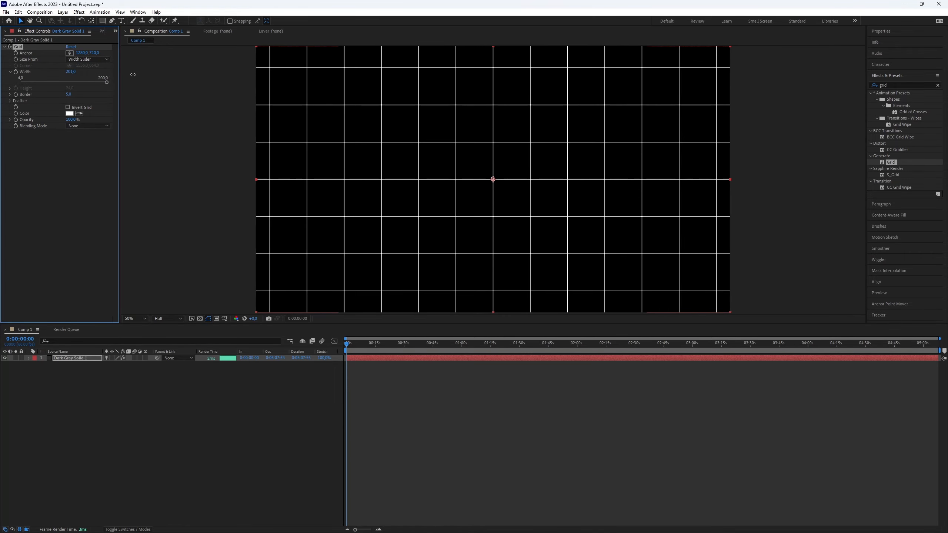
left_click(88, 126)
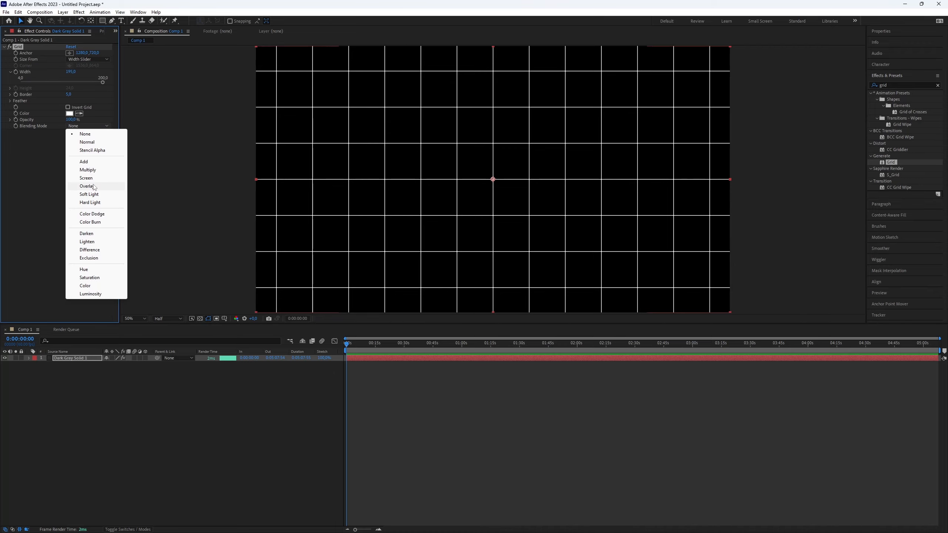
left_click(87, 186)
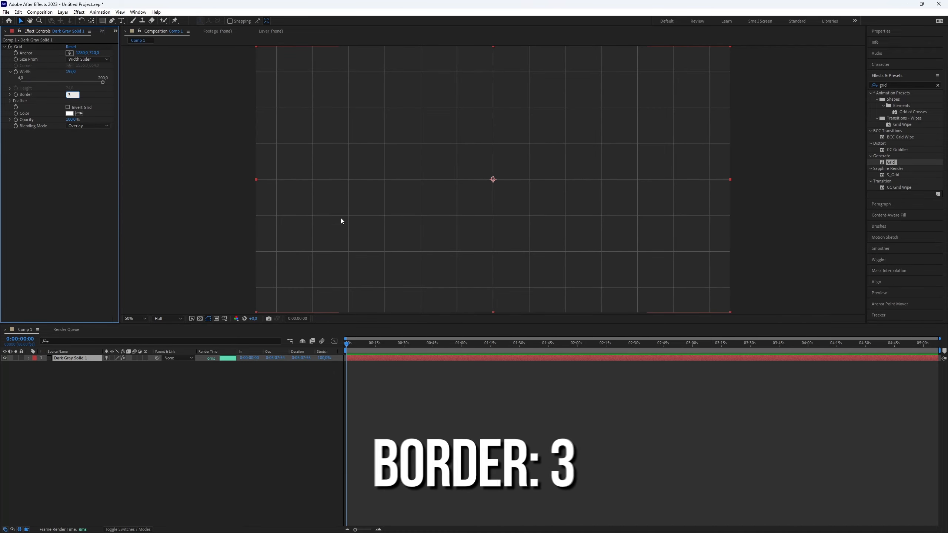
left_click(71, 119)
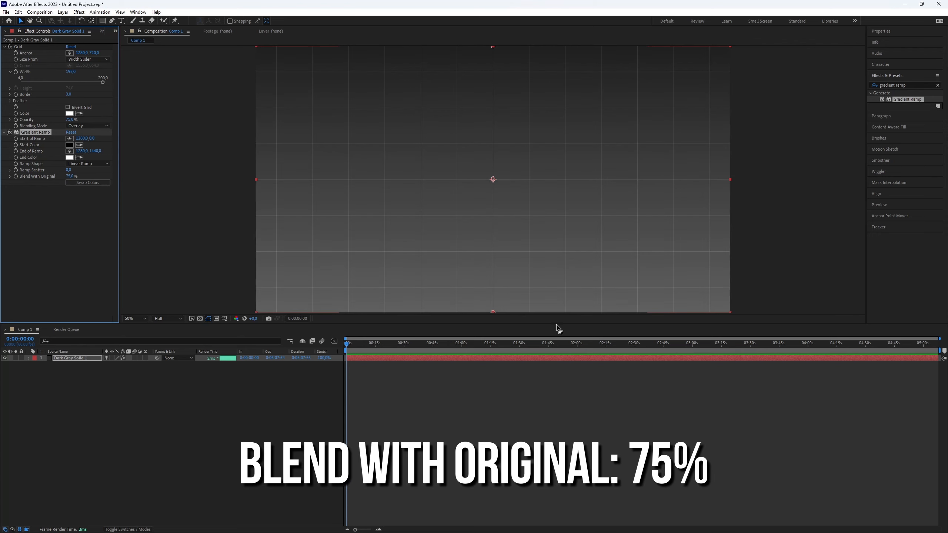
Step: Set the Gradient Ramp end color to deep purple
left_click(80, 157)
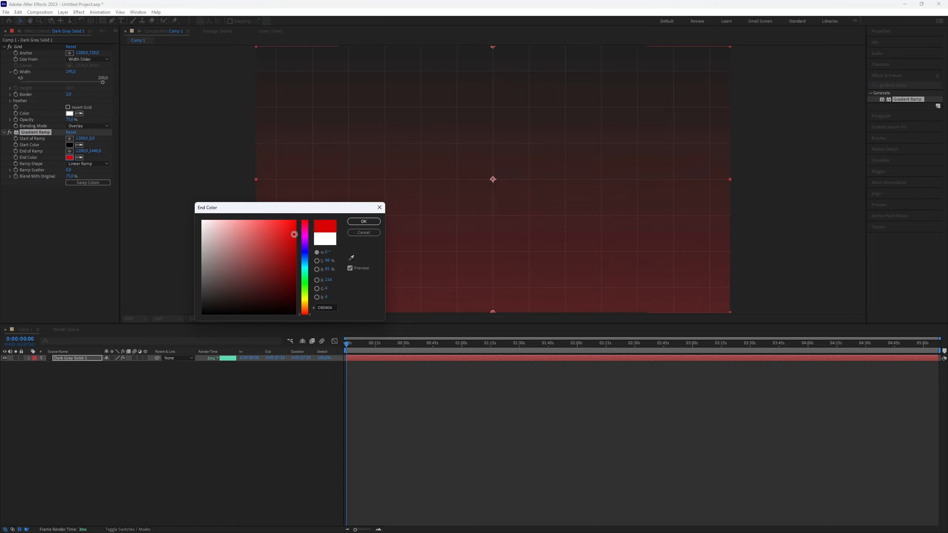
left_click(252, 257)
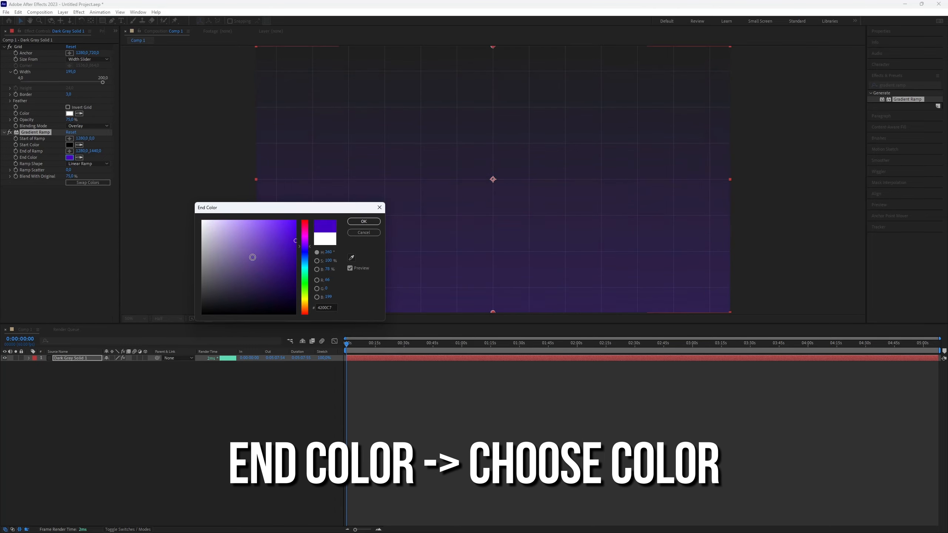
left_click(363, 221)
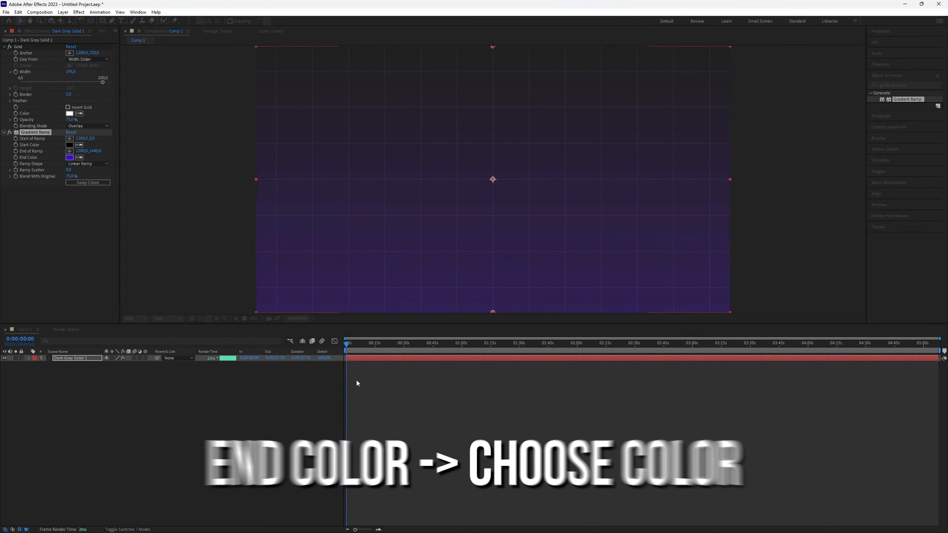
Step: Search 'noise' and apply the Noise effect to the gridded solid
type("noise")
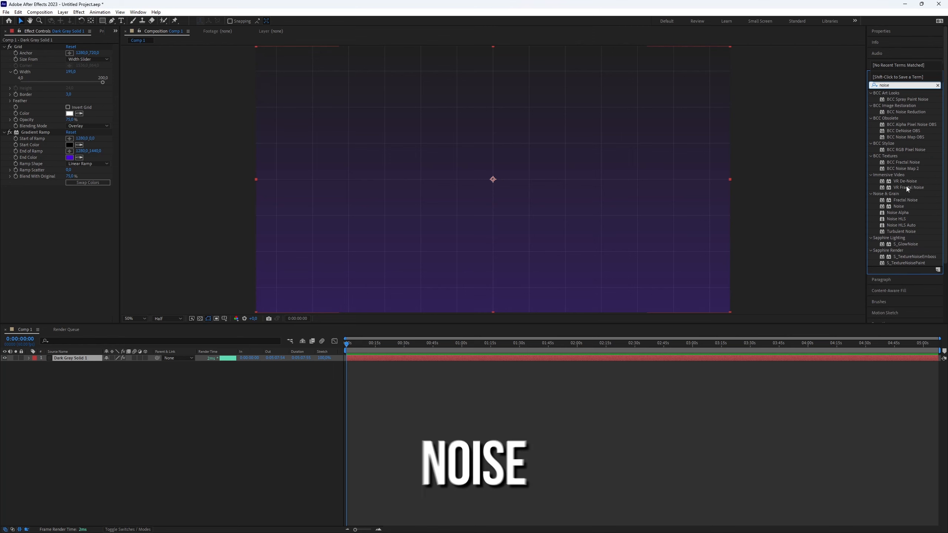
left_click(898, 206)
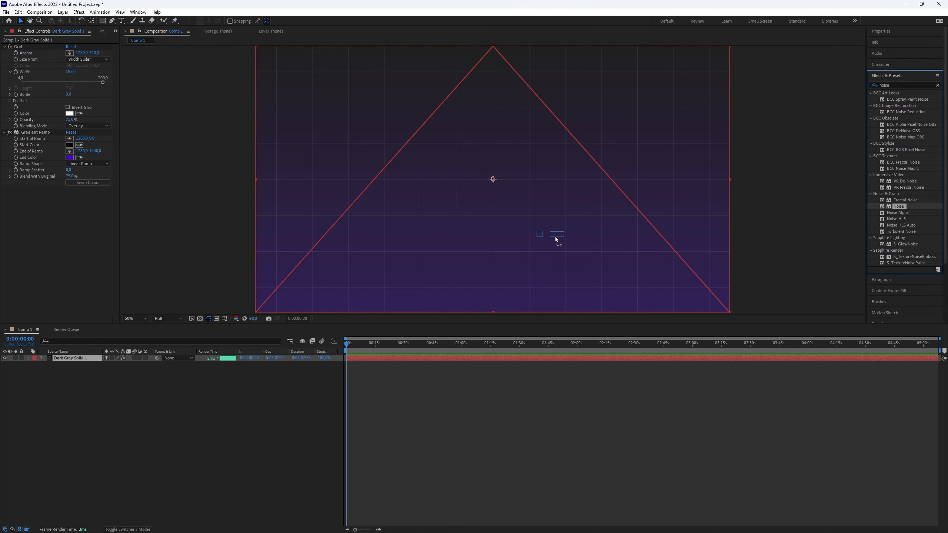
double_click(899, 205)
type("turbulent")
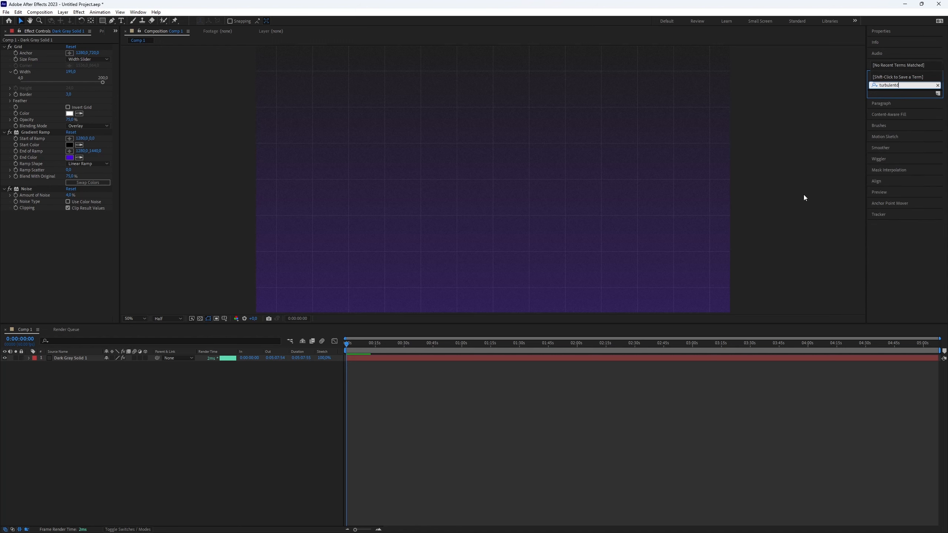
Step: Apply Turbulent Displace to the solid and set Amount and Size to 20
type("displace")
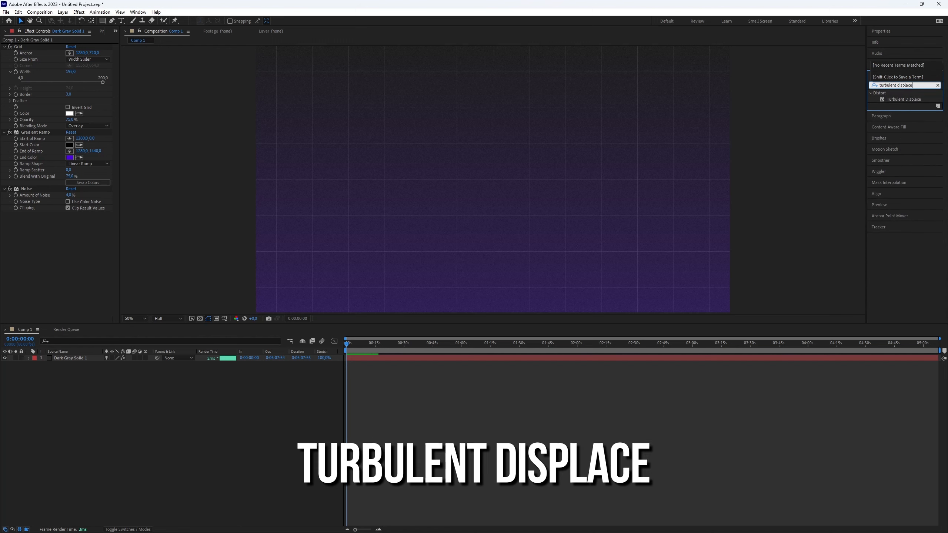
double_click(904, 99)
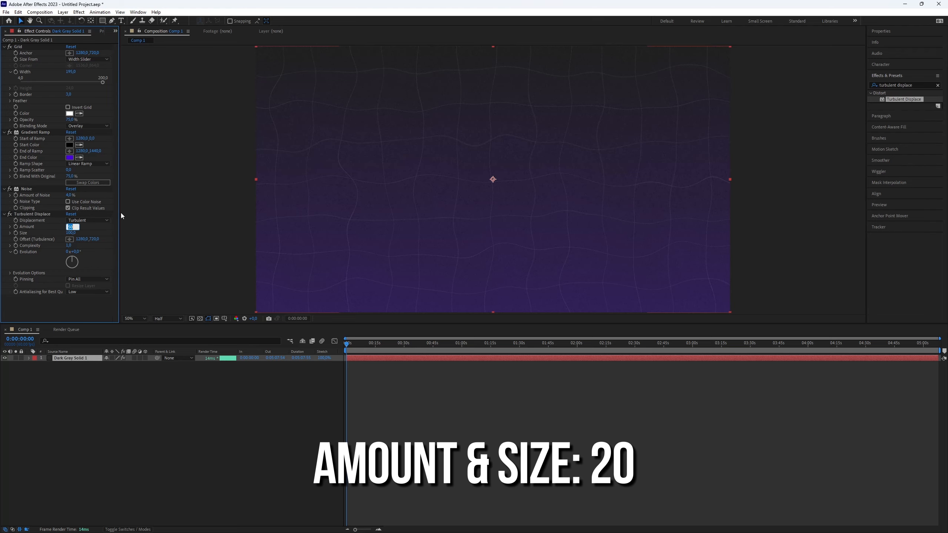
type("20,0")
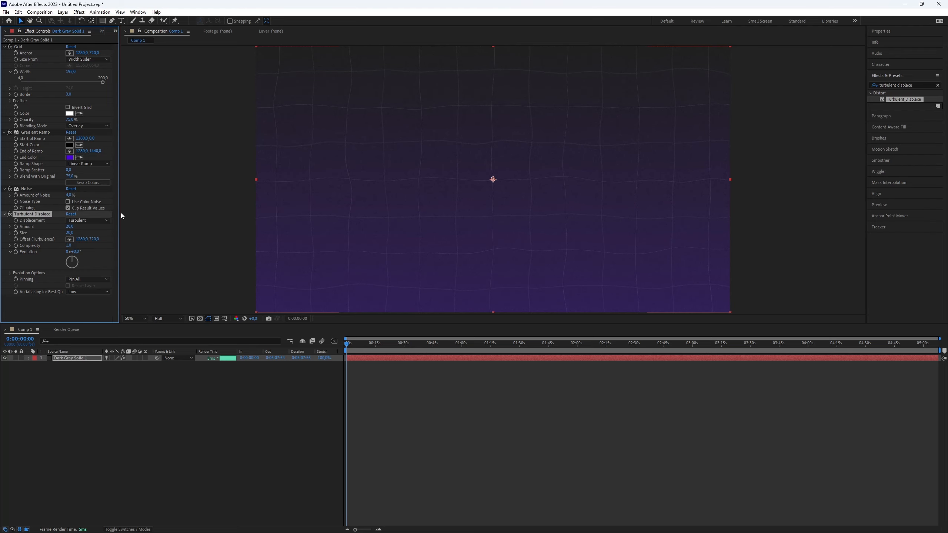